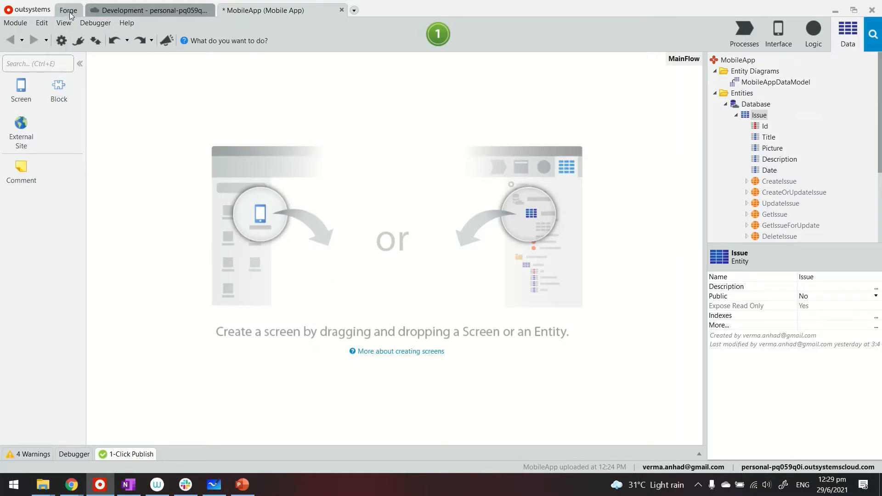
- Show the Forge search results for 'screenshot', including the Mobile Screenshot component
left_click(67, 10)
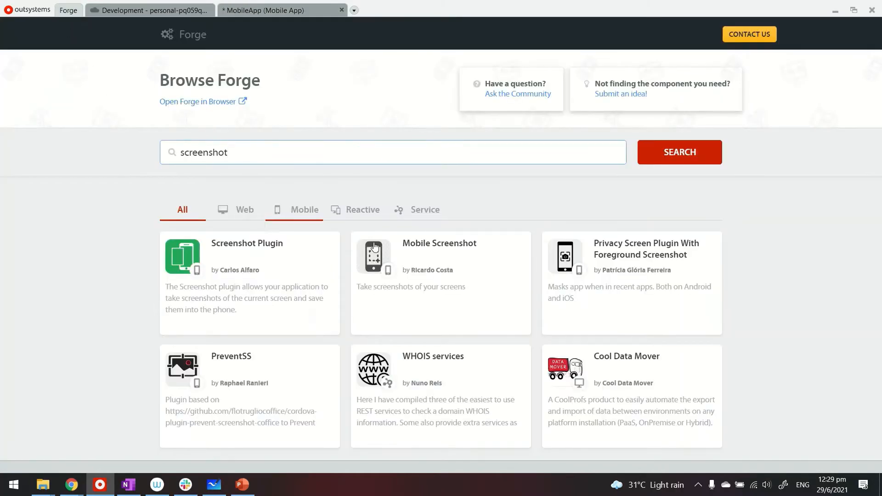
mouse_move(413, 255)
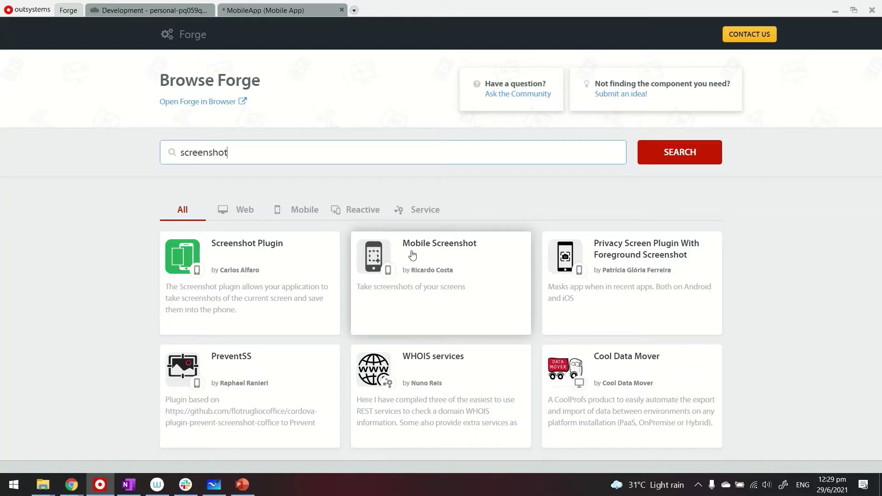
mouse_move(449, 255)
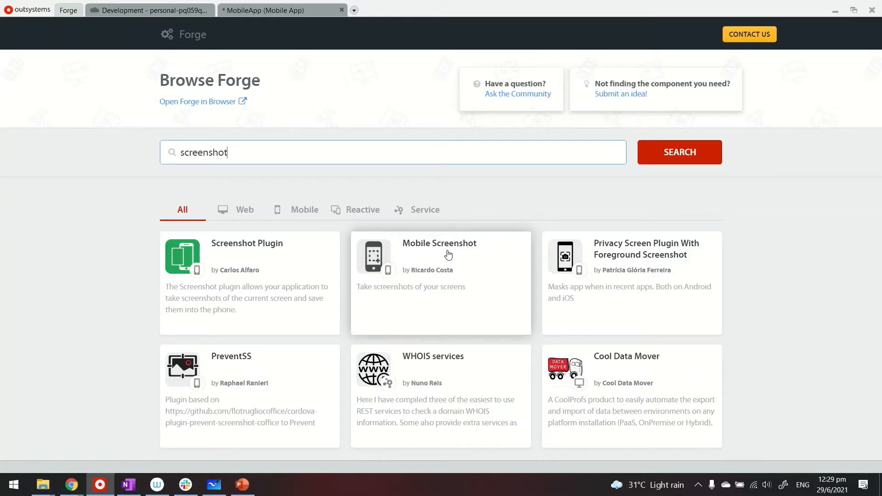
mouse_move(302, 84)
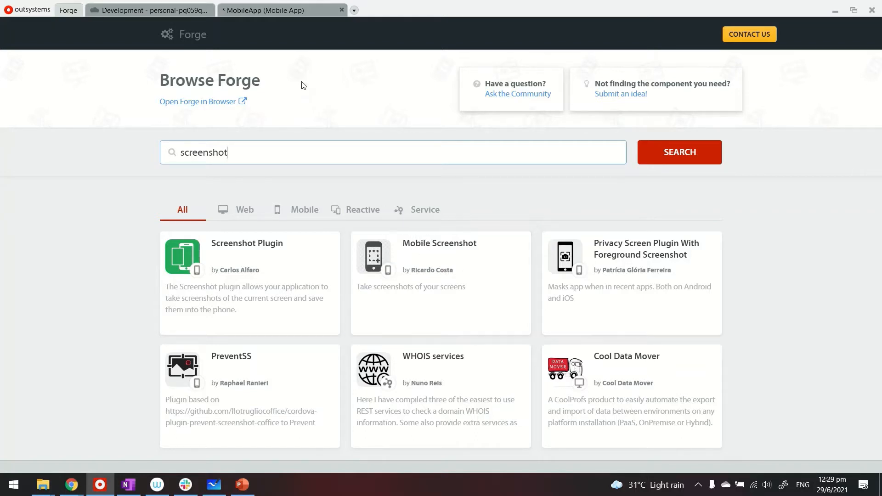
- Return to the MobileApp module and review the Issue entity's Title and Picture attributes
left_click(282, 10)
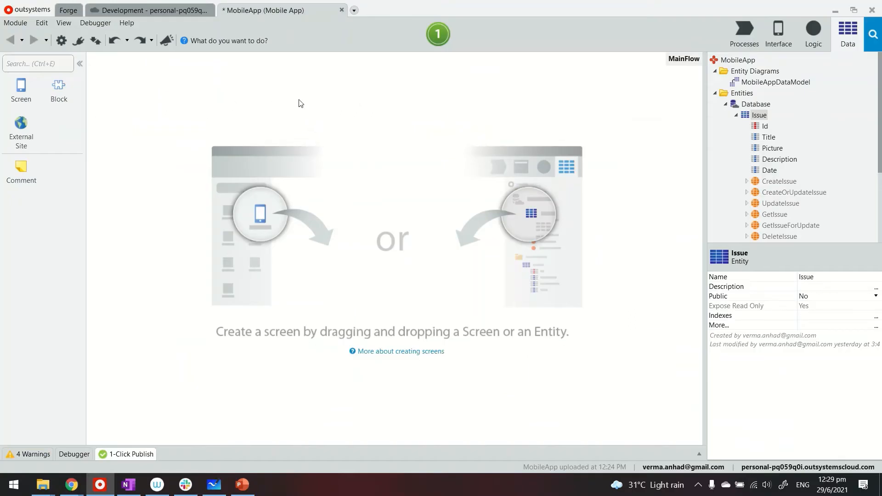
mouse_move(767, 122)
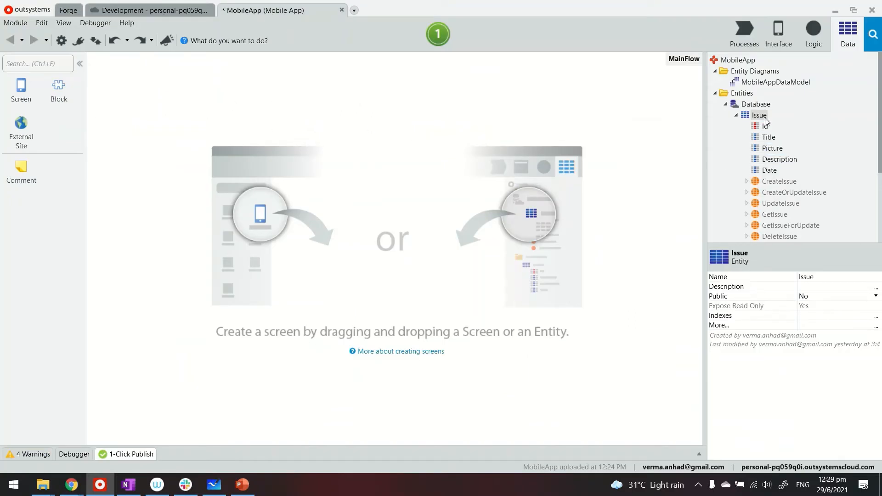
left_click(769, 137)
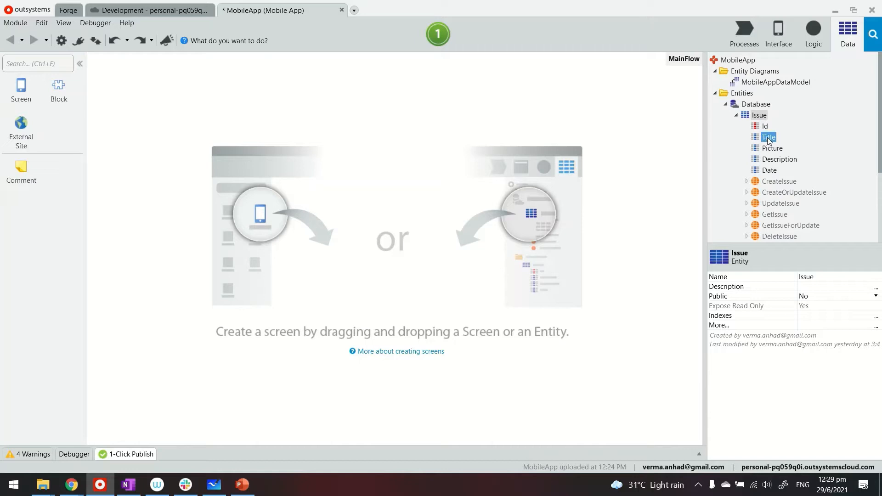
left_click(772, 148)
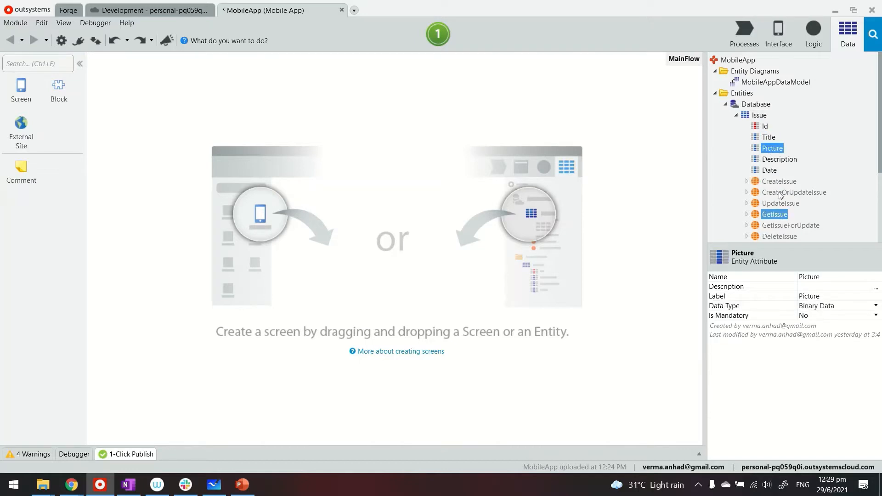
left_click(779, 34)
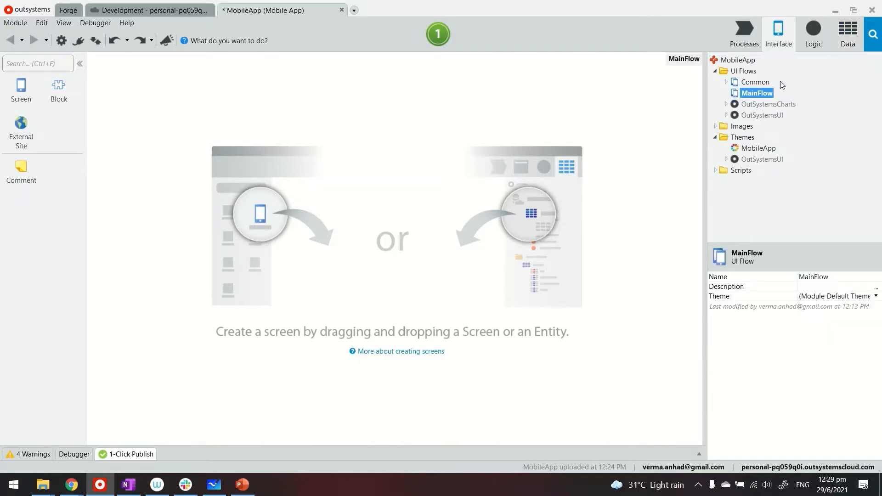
left_click(848, 34)
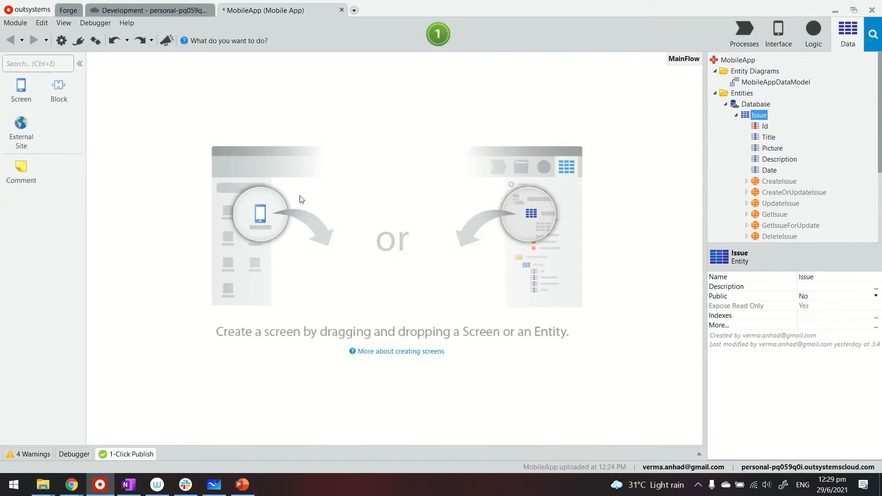
mouse_move(333, 228)
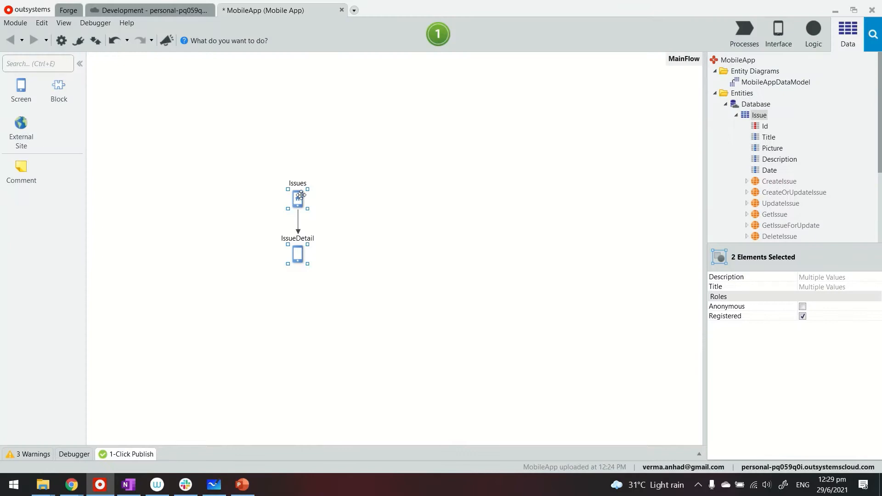
- Open the IssueDetail screen from MainFlow in the screen editor
double_click(297, 197)
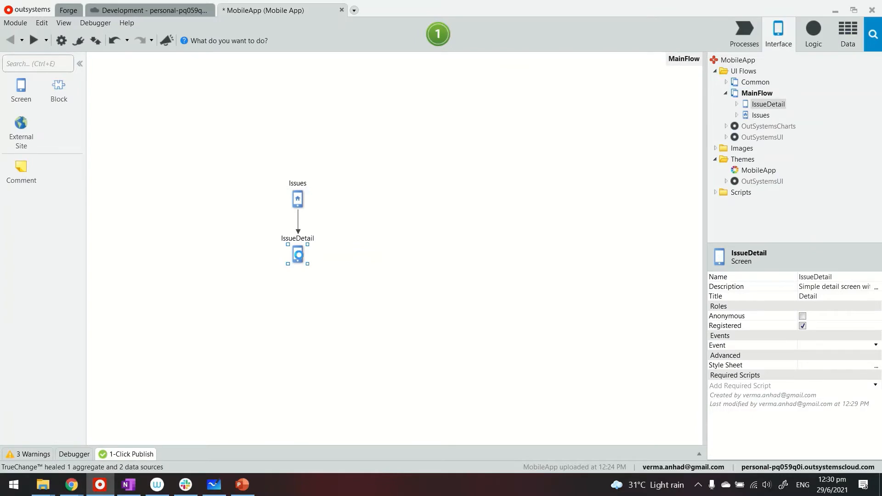
double_click(297, 254)
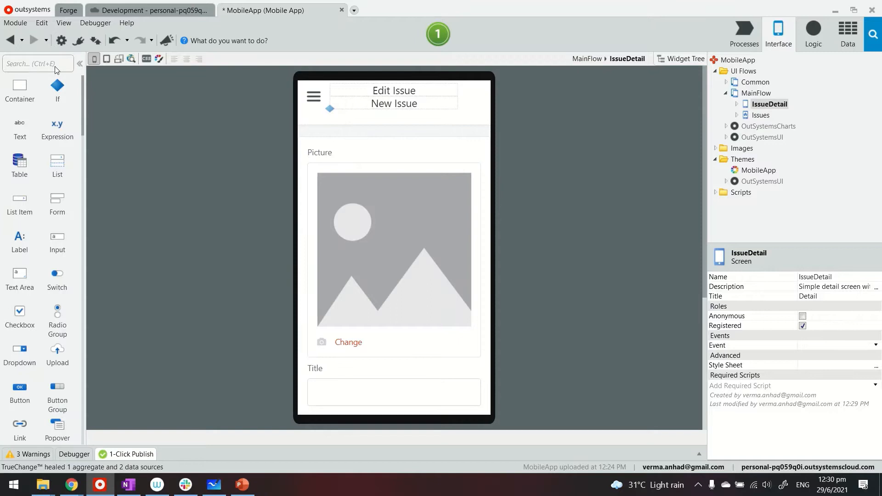
- Search widgets for 'icon' and create the LinkOnClick action for the picture's Change link
type("ic")
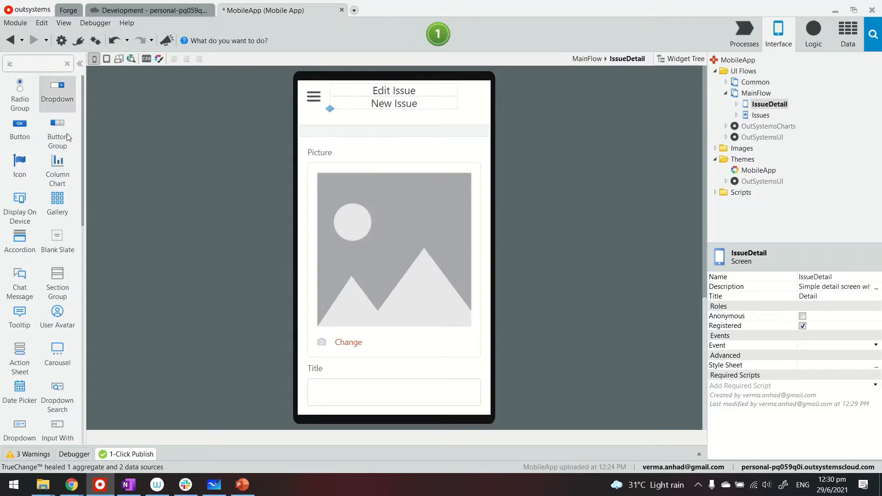
type("o")
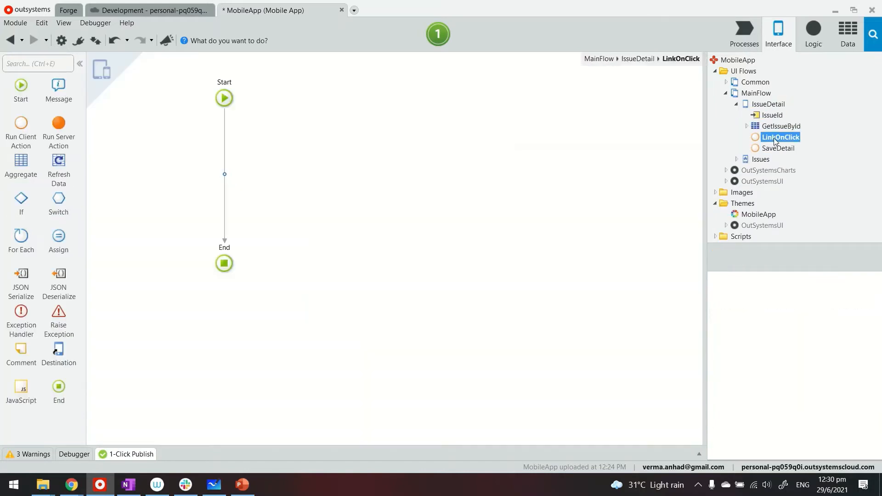
left_click(780, 137)
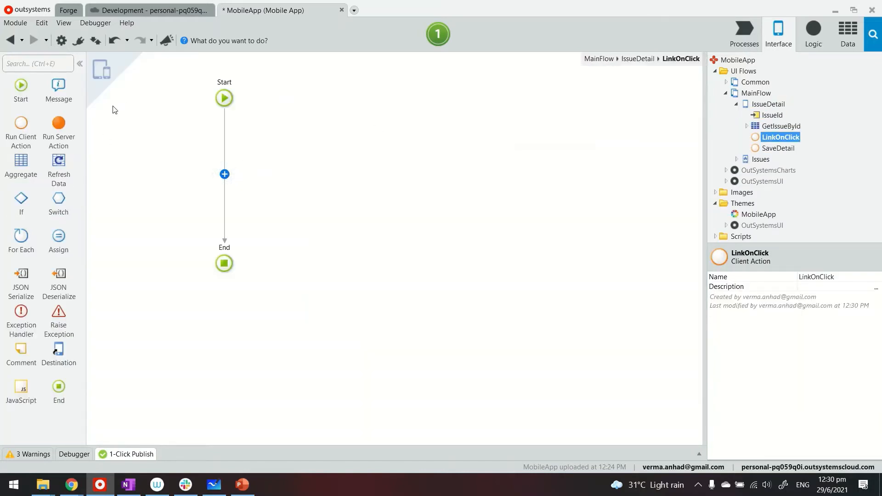
mouse_move(79, 40)
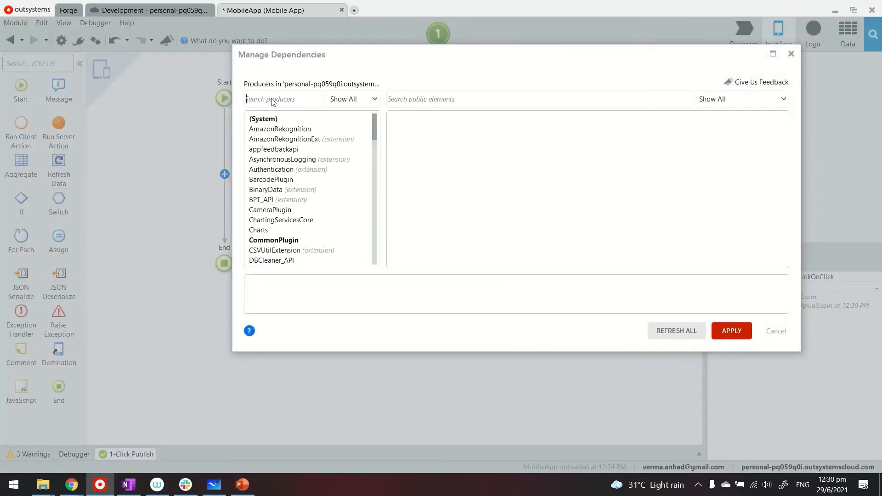
- Add the MobileScreenshot plugin with all its client actions as a dependency and apply
type("mobi")
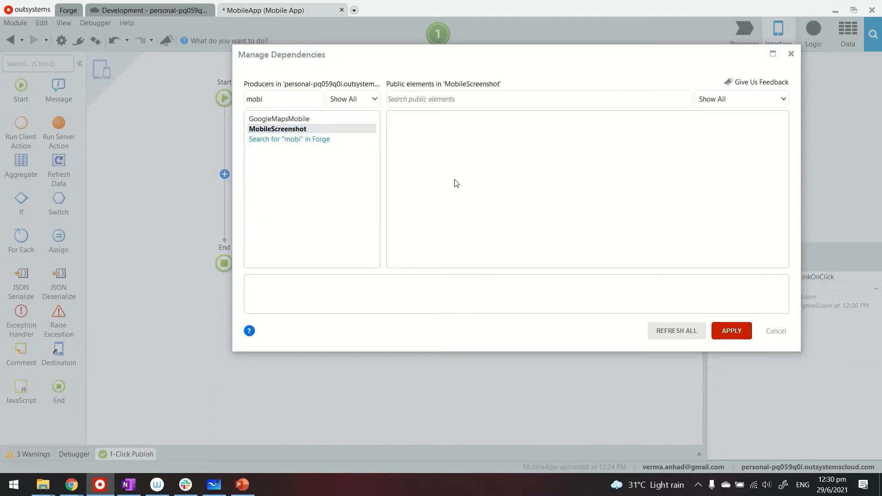
left_click(278, 128)
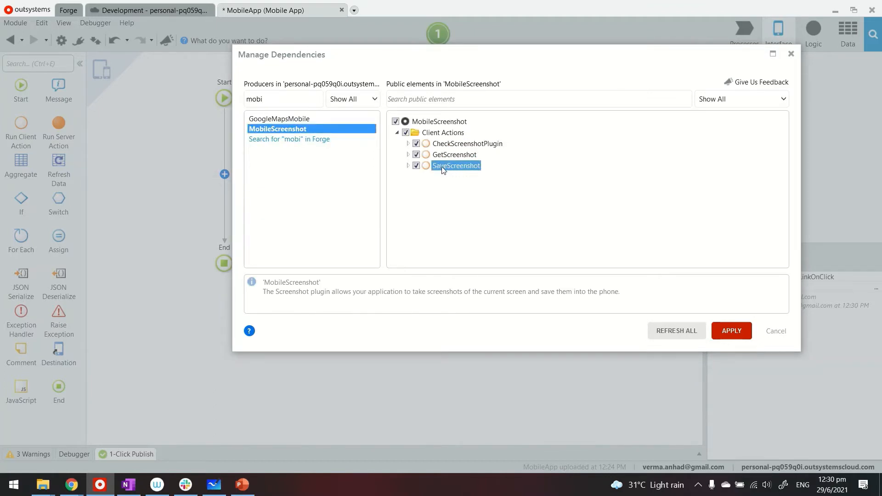
left_click(455, 155)
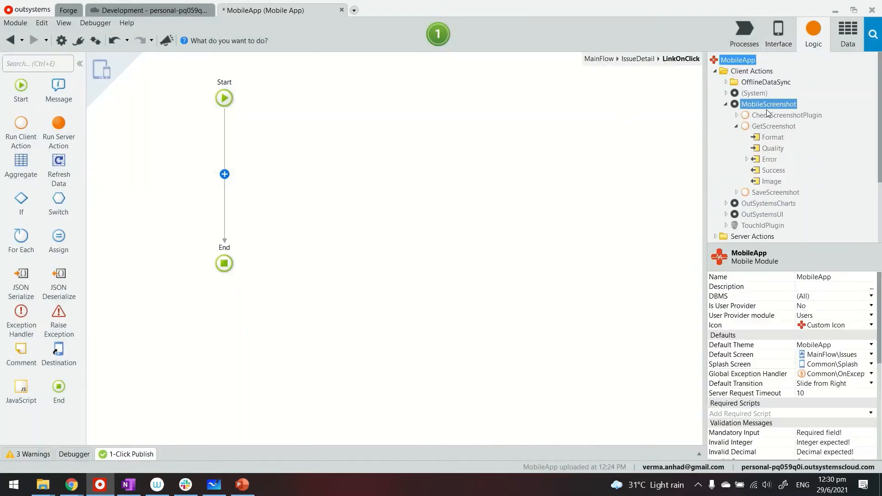
- Build LinkOnClick as CheckScreenshotPlugin, an IsAvailable If, GetScreenshot on True, then an Assign
left_click(786, 115)
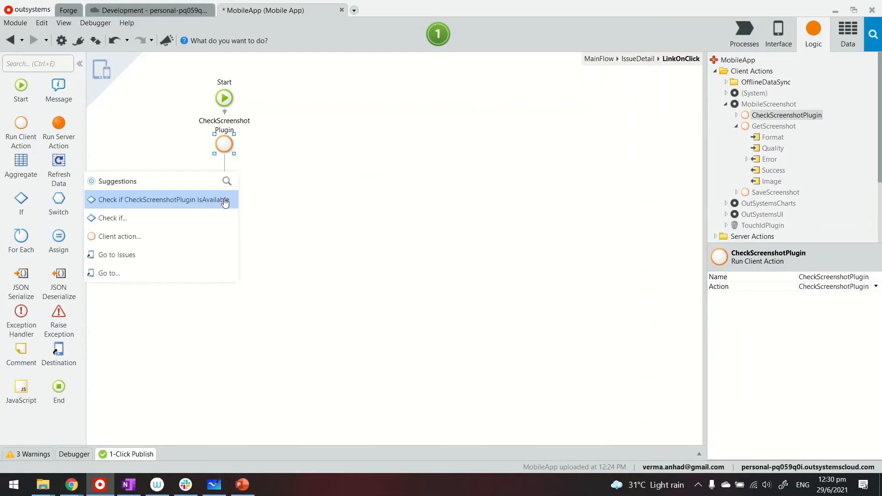
left_click(163, 199)
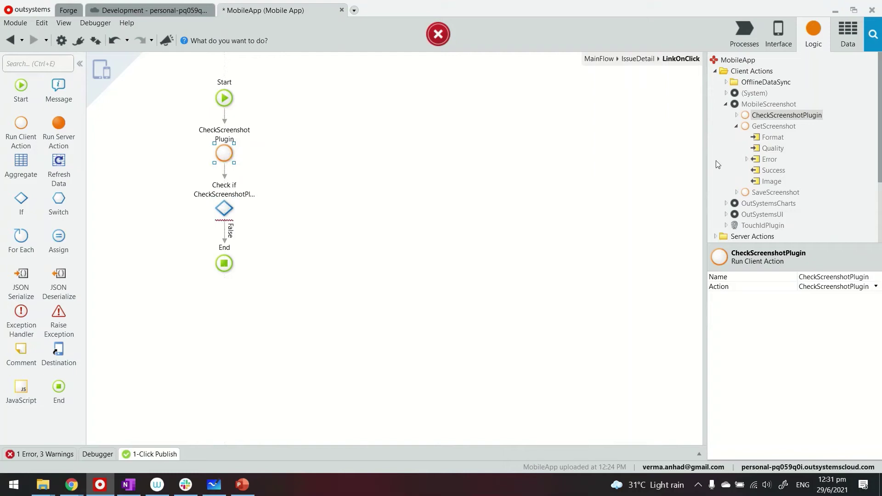
left_click(774, 125)
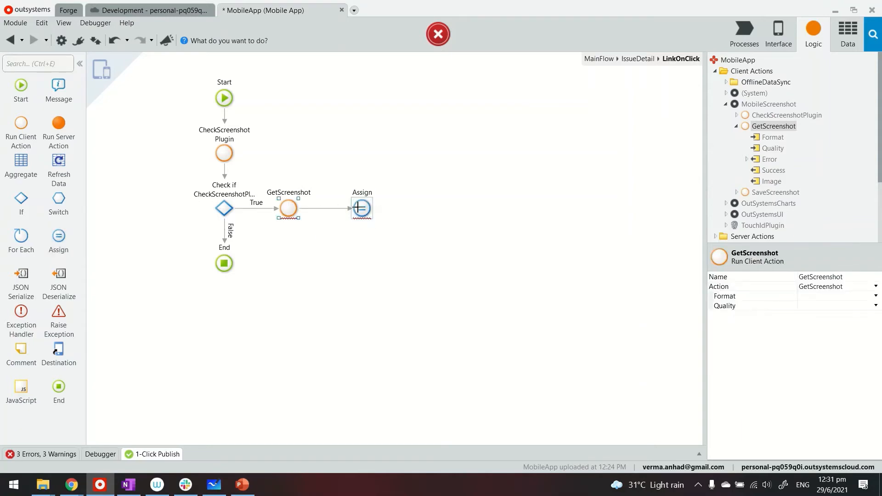
left_click(362, 207)
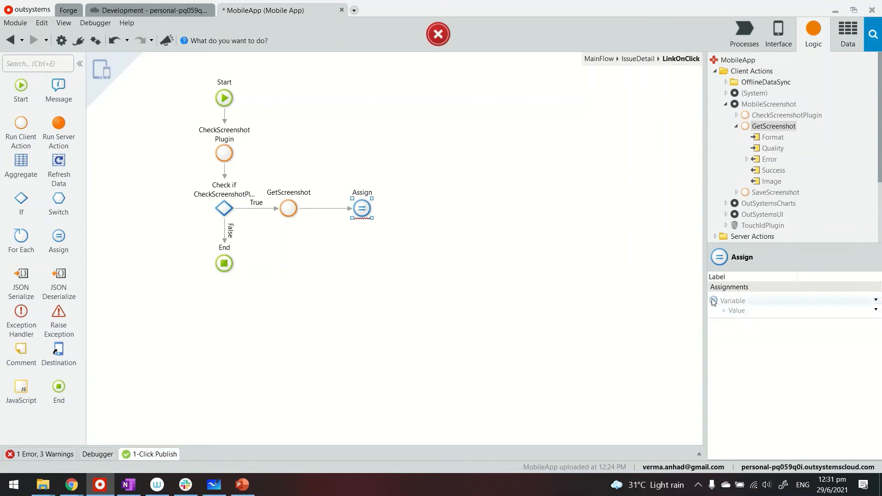
- Set the Assign to GetIssueById.List.Current.Issue.Picture = GetScreenshot.Image
left_click(876, 301)
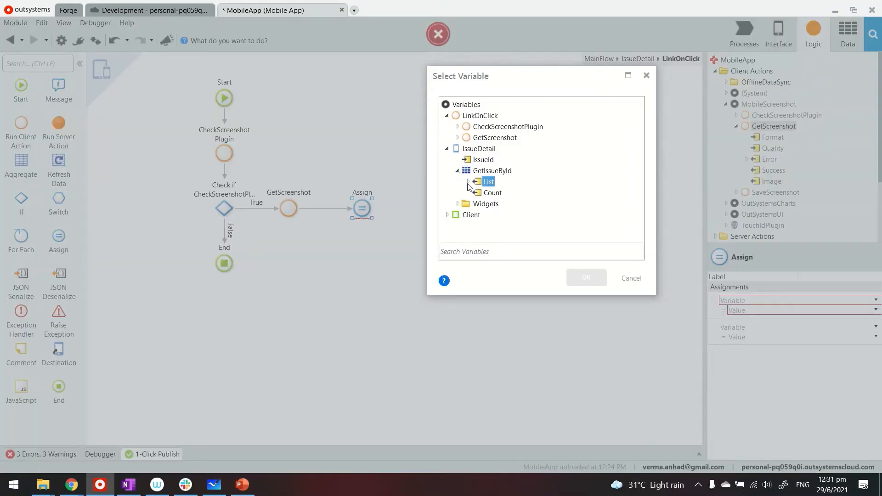
left_click(470, 181)
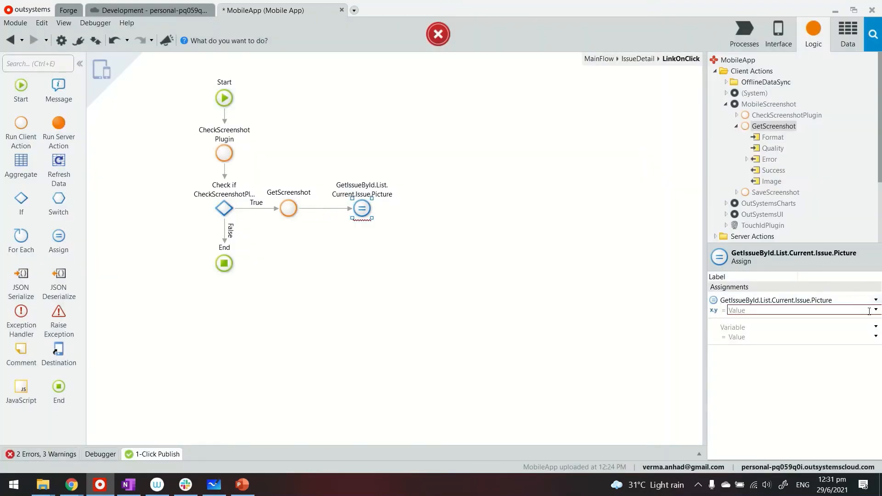
left_click(876, 310)
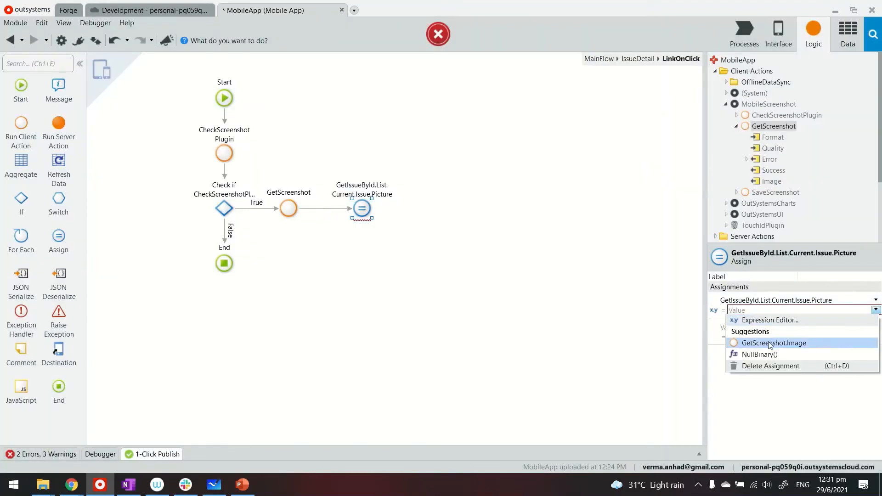
left_click(775, 343)
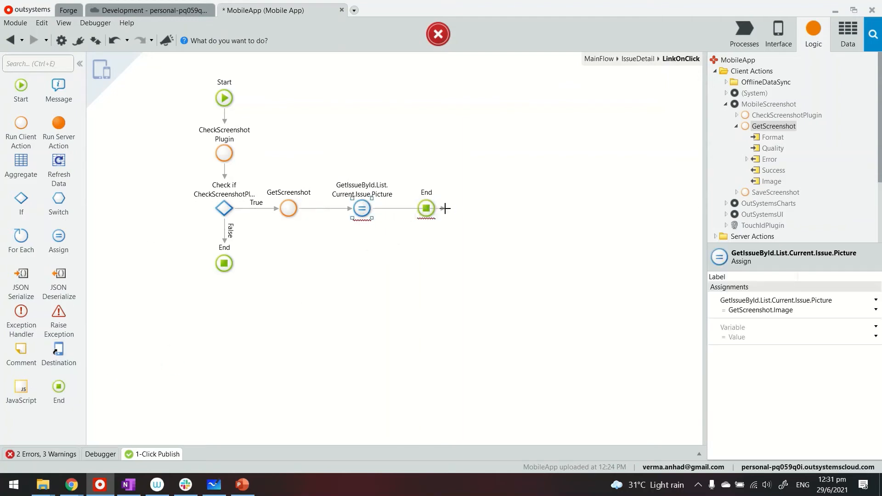
- Connect the Assign to the End node and publish the app with 1-Click Publish
left_click(401, 208)
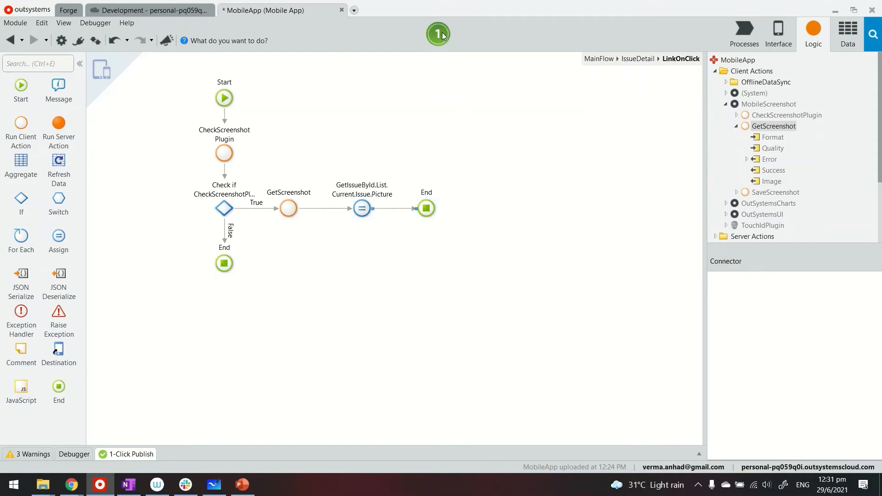
left_click(437, 34)
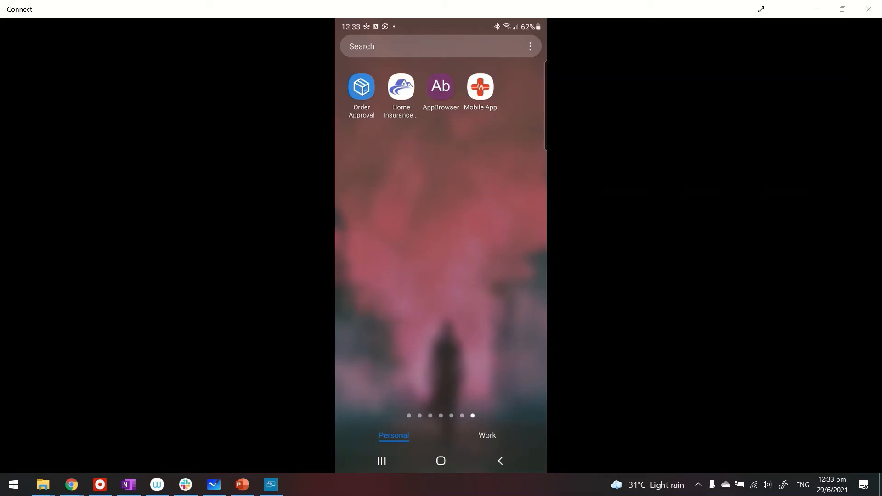
- Launch the Mobile App on the phone and start a new issue titled Test1 with a captured screenshot
left_click(480, 86)
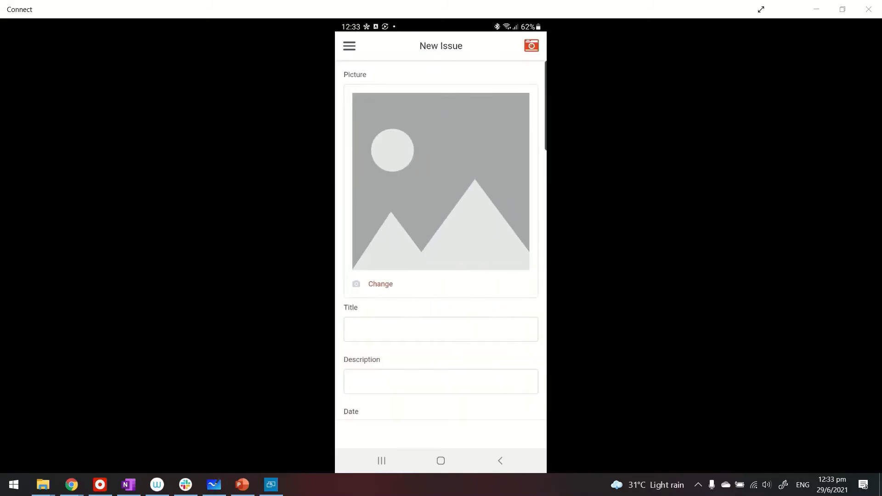
left_click(440, 329)
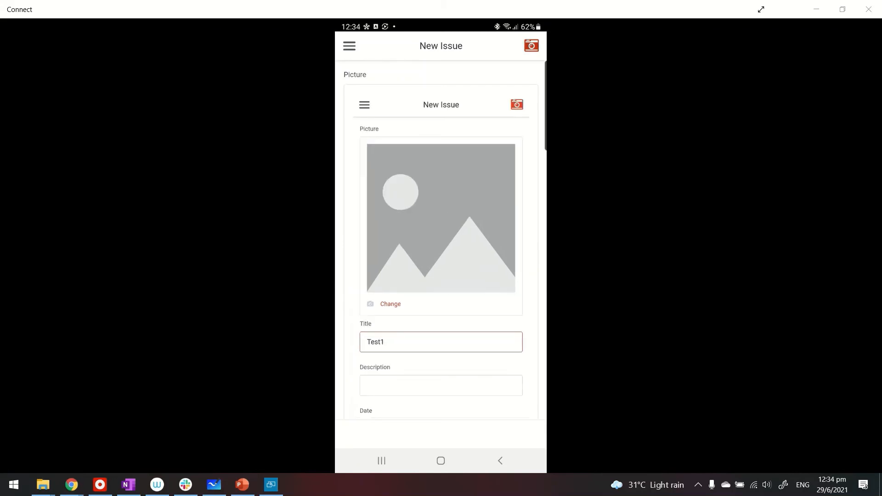
- Save the Test1 issue so it appears in the Issue List with its screenshot thumbnail
scroll("down", 3)
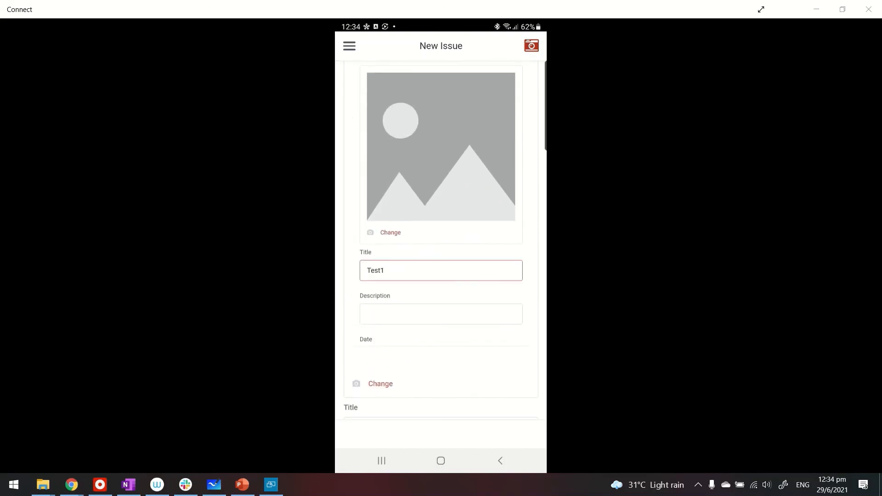
scroll("down", 3)
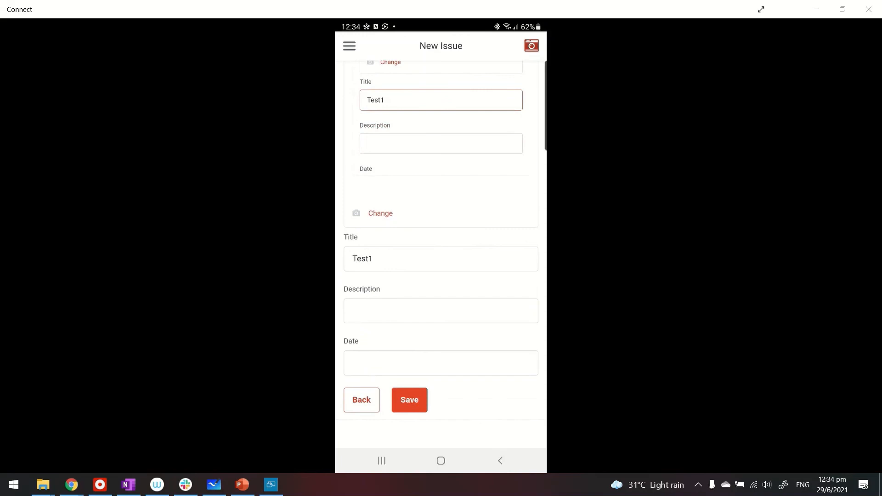
left_click(409, 400)
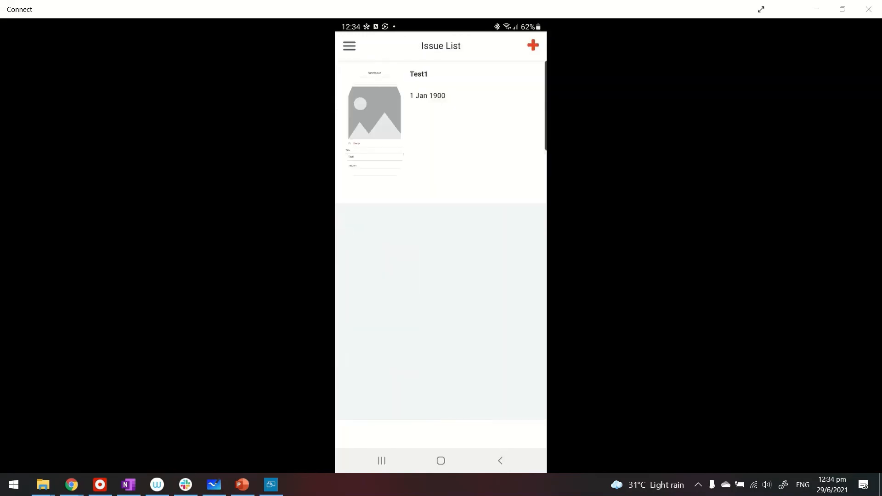